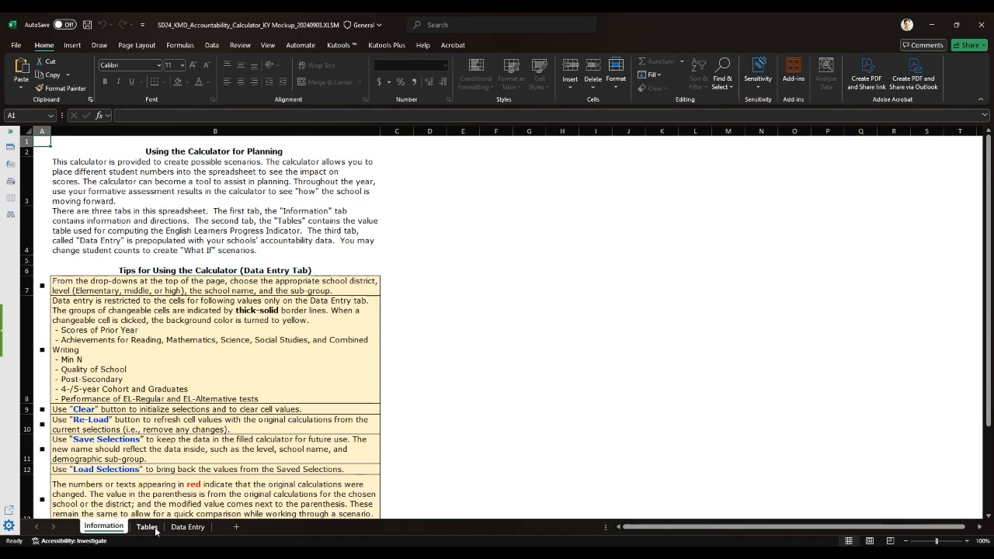
- Show the Tables sheet's indicator rating matrix and overall score cutoff tables
{"action": "left_click", "coordinate": [146, 527]}
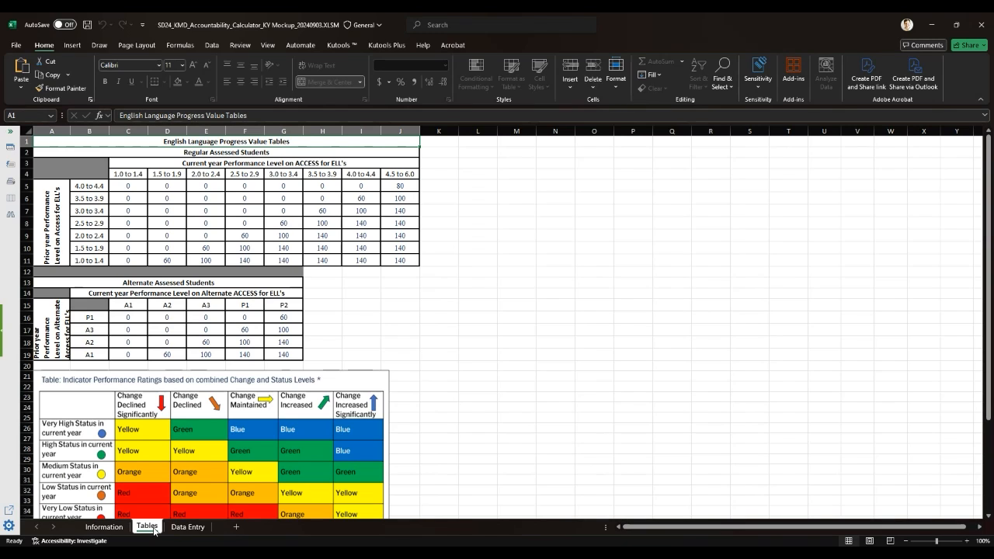
{"action": "mouse_move", "coordinate": [168, 516]}
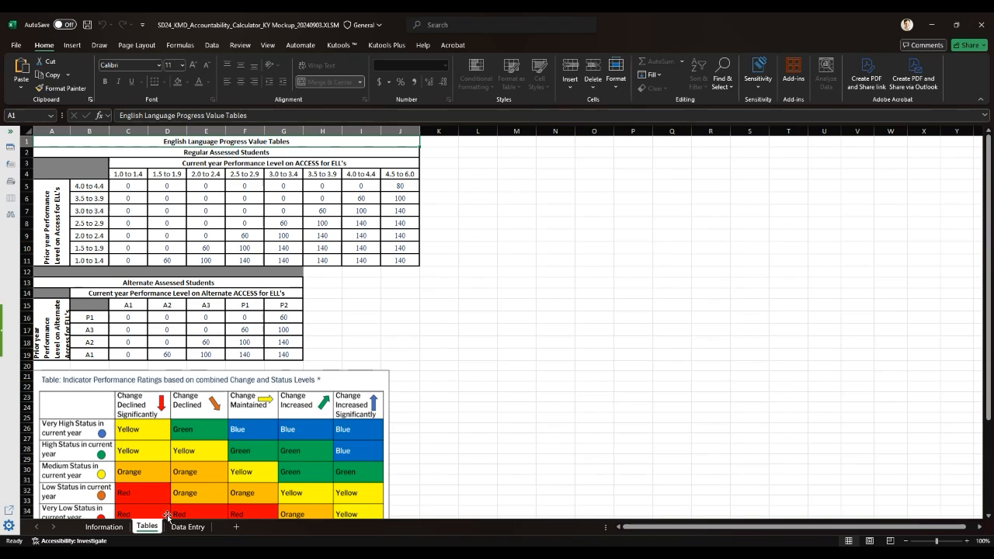
{"action": "scroll", "scroll_direction": "down", "scroll_amount": 3}
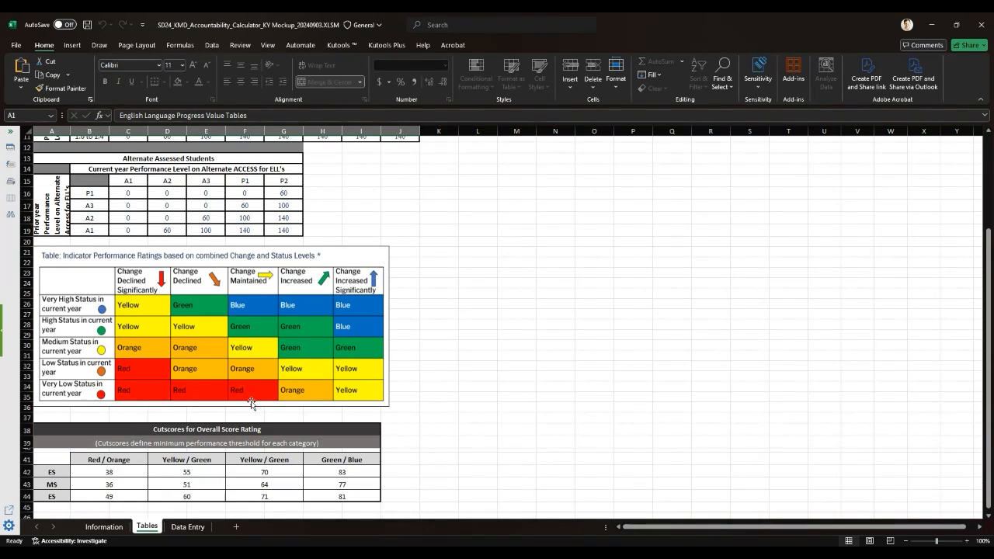
{"action": "scroll", "scroll_direction": "down", "scroll_amount": 3}
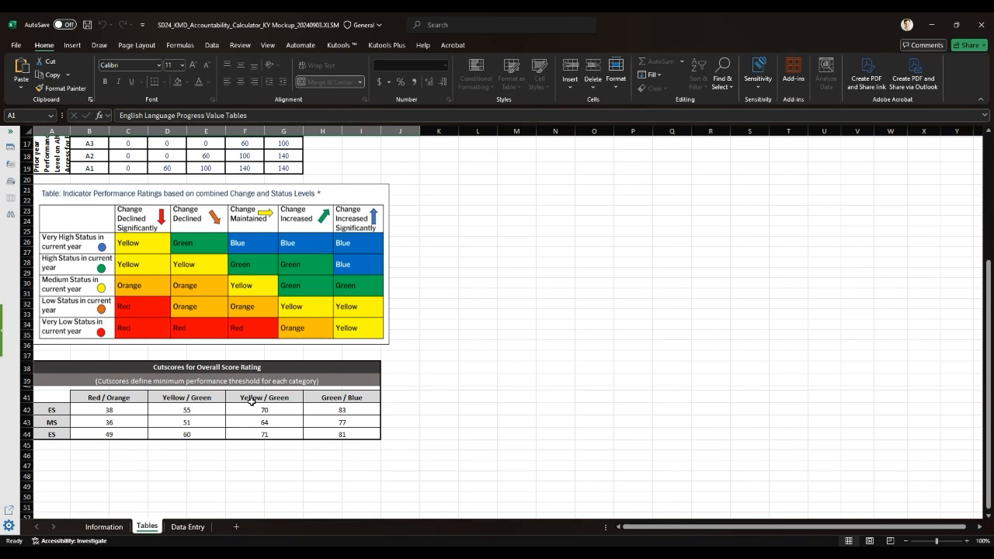
- Load the saved Middle-level school with All Students into the Data Entry calculator
{"action": "left_click", "coordinate": [187, 527]}
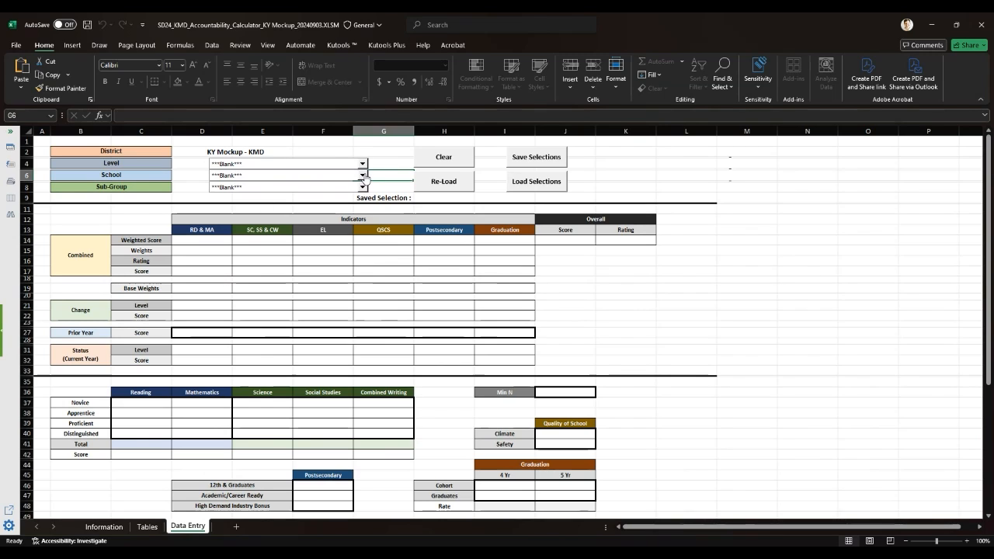
{"action": "left_click", "coordinate": [361, 163]}
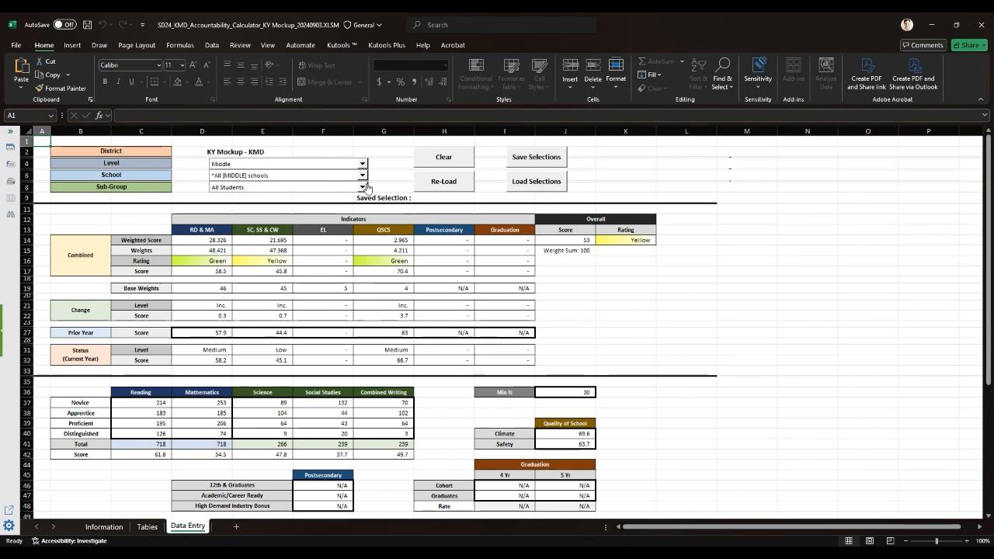
{"action": "mouse_move", "coordinate": [320, 194]}
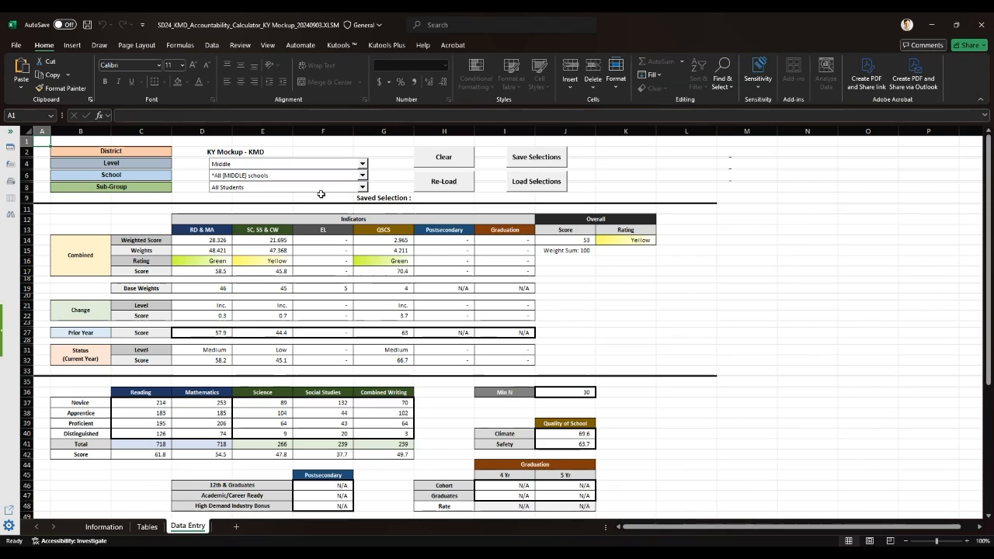
{"action": "mouse_move", "coordinate": [367, 196]}
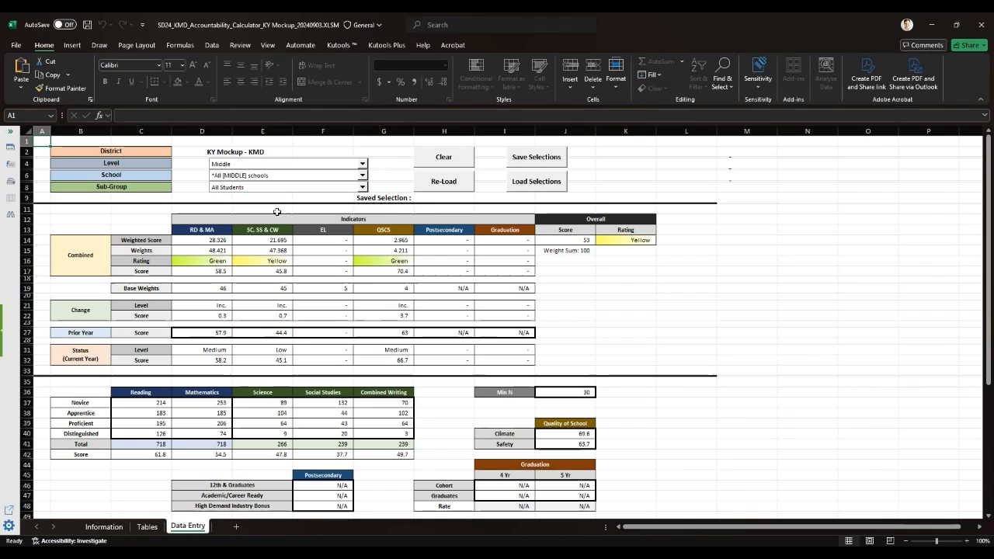
{"action": "mouse_move", "coordinate": [463, 204]}
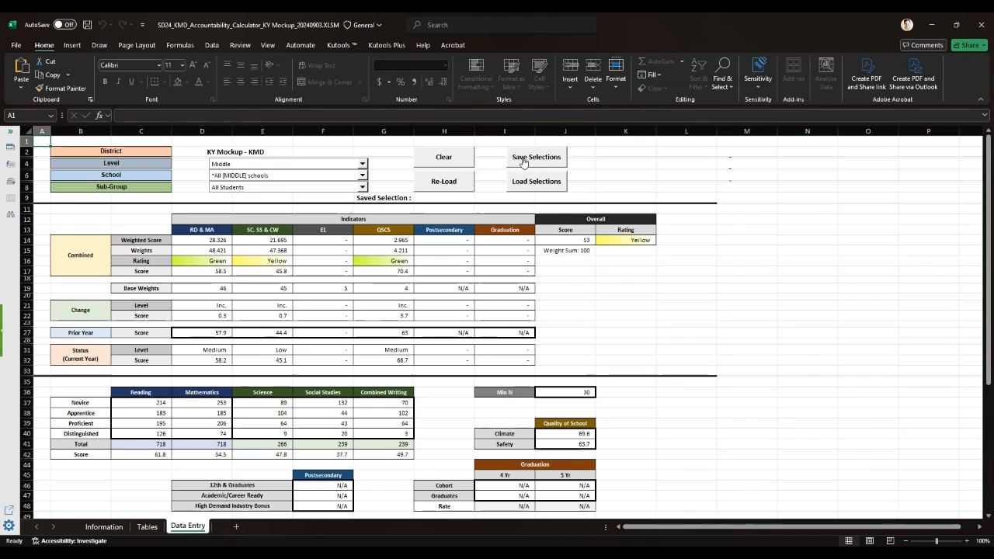
{"action": "mouse_move", "coordinate": [524, 162]}
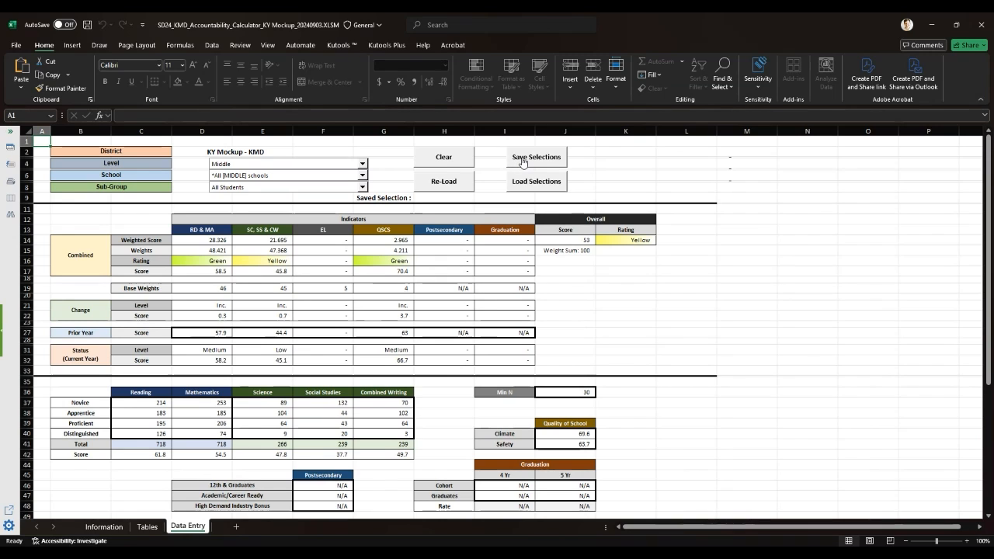
{"action": "mouse_move", "coordinate": [524, 164]}
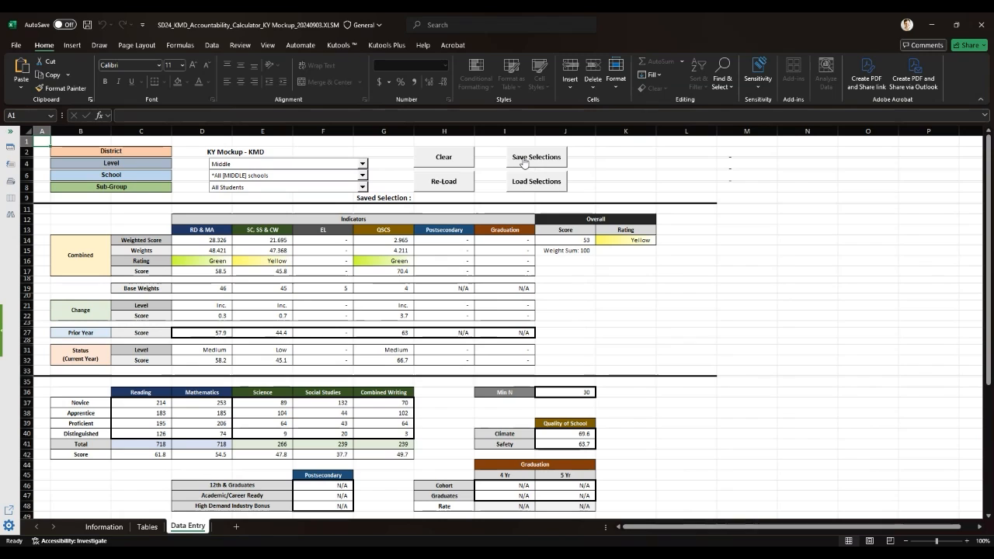
{"action": "mouse_move", "coordinate": [525, 186]}
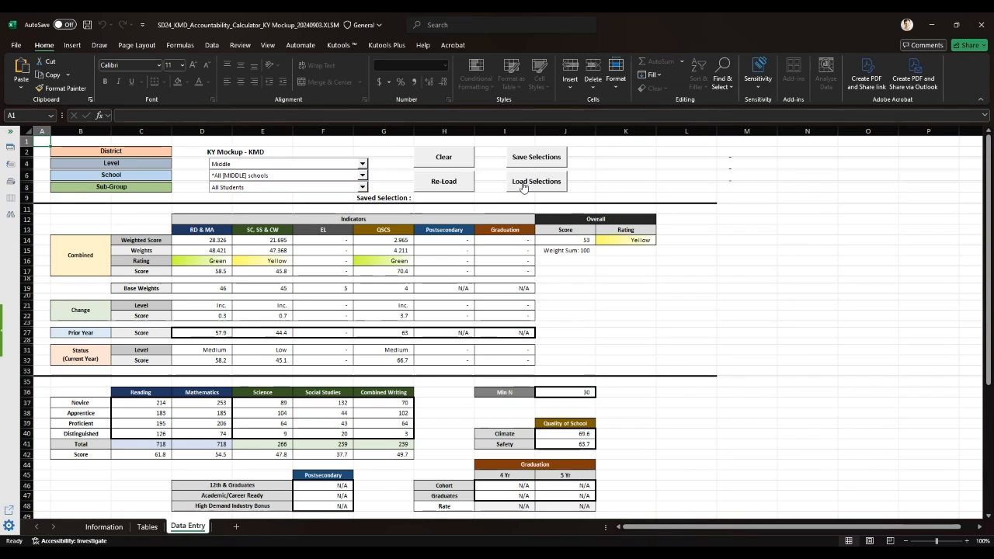
{"action": "mouse_move", "coordinate": [299, 241]}
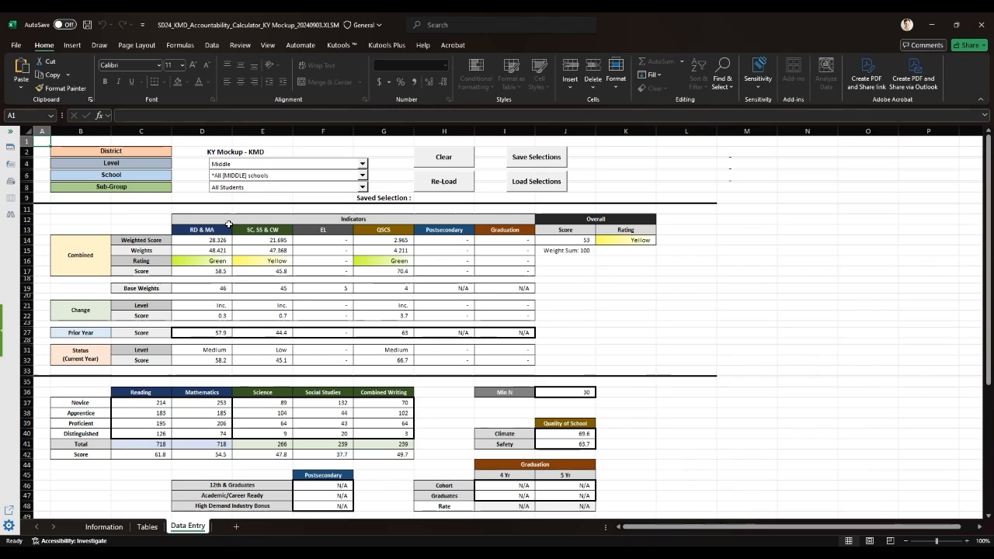
{"action": "mouse_move", "coordinate": [205, 273]}
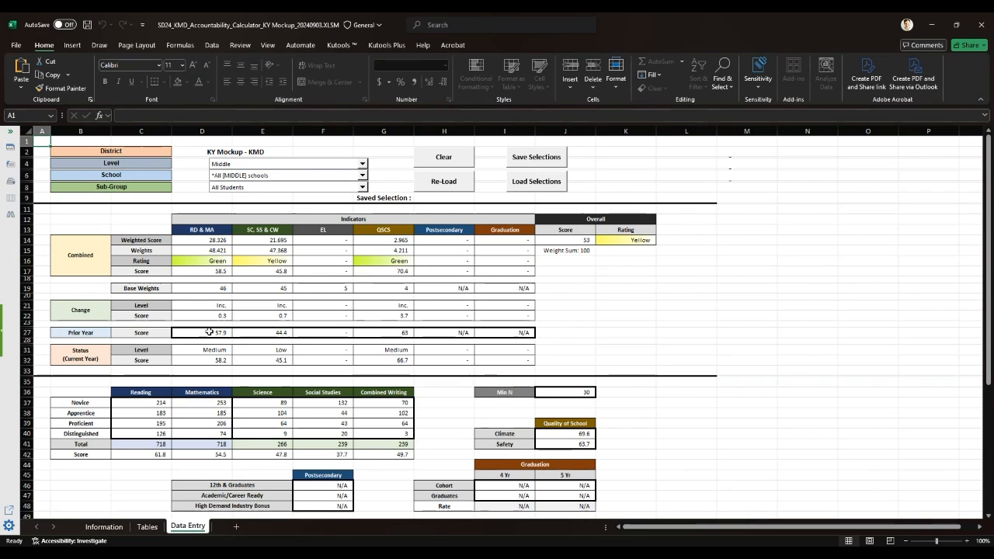
- Enter lower prior-year scores: 50 for reading and math, and a new value starting with 4 for science/social studies/writing
{"action": "left_click", "coordinate": [202, 333]}
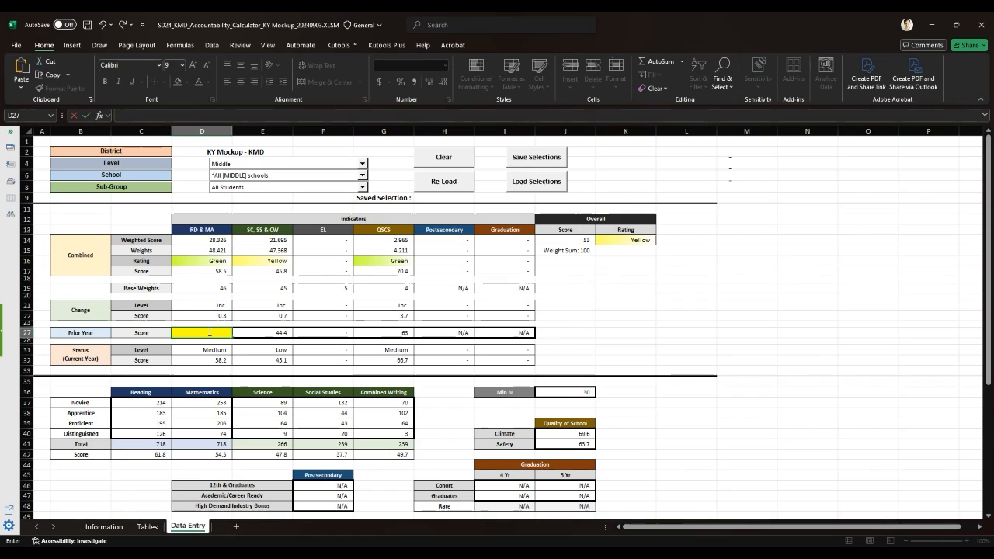
{"action": "type", "text": "50"}
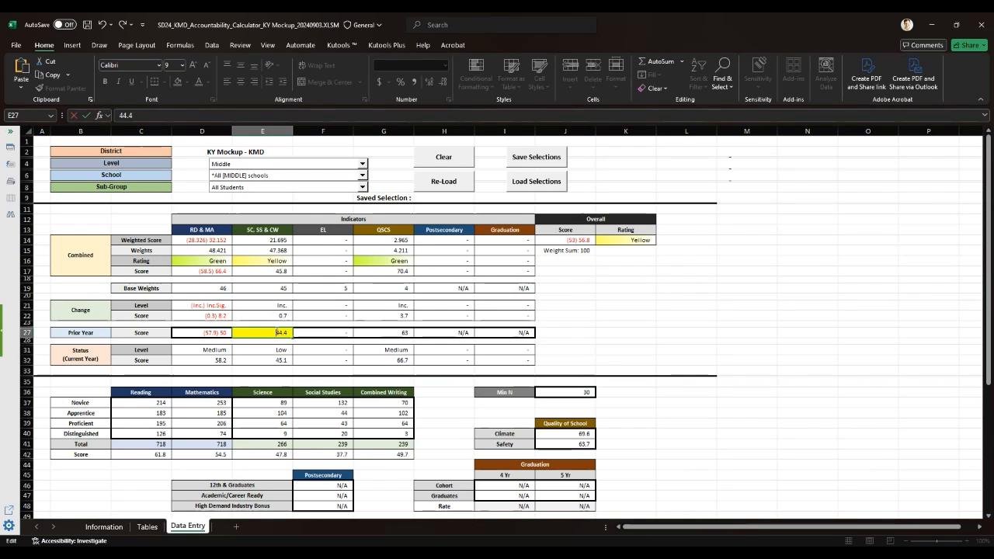
{"action": "type", "text": "40"}
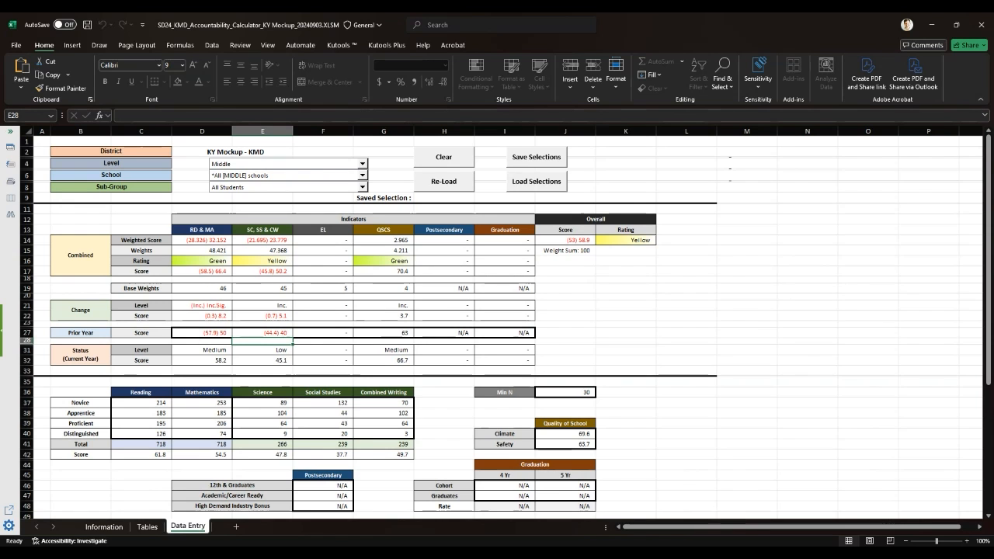
- Enter a climate score of 80 and a safety score of 75 for the school
{"action": "scroll", "scroll_direction": "down", "scroll_amount": 3}
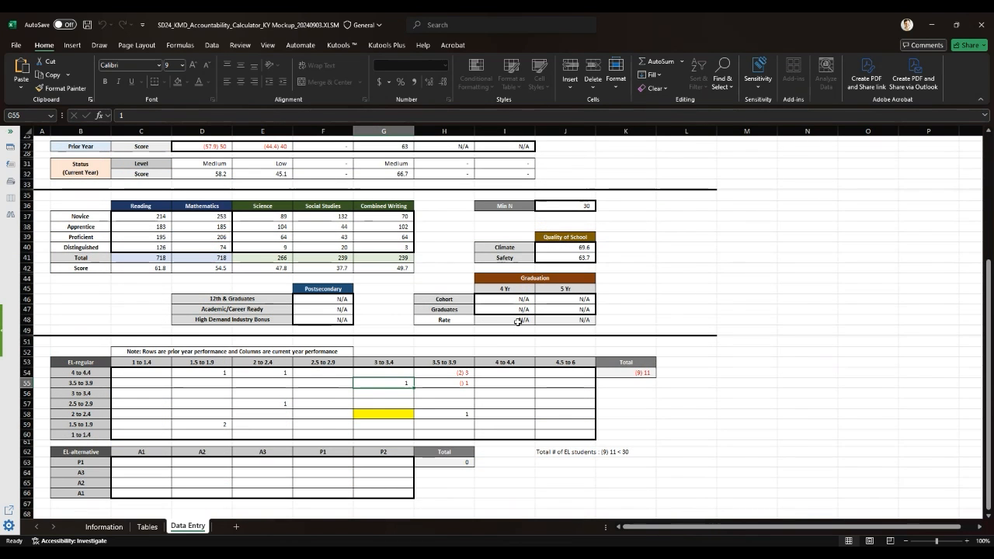
{"action": "mouse_move", "coordinate": [320, 382]}
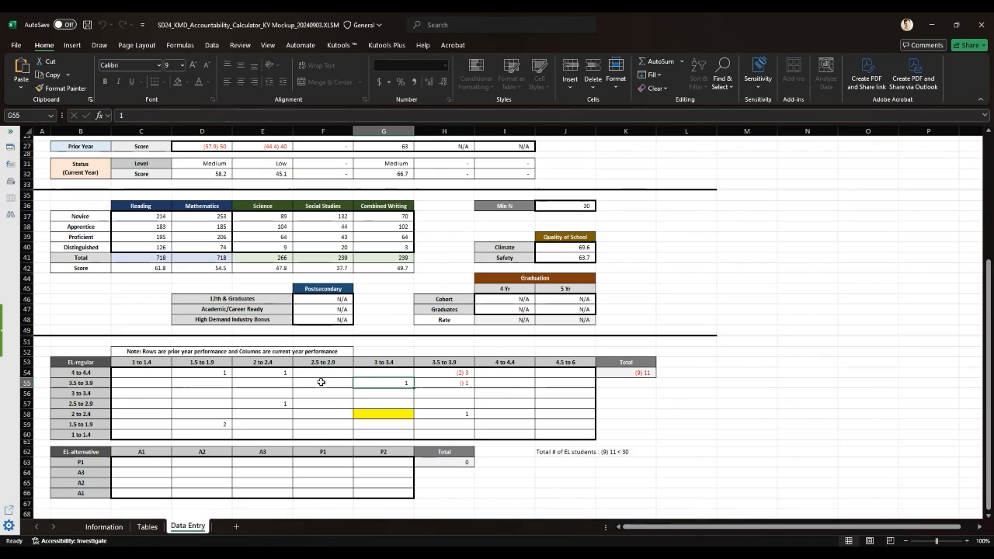
{"action": "mouse_move", "coordinate": [225, 351]}
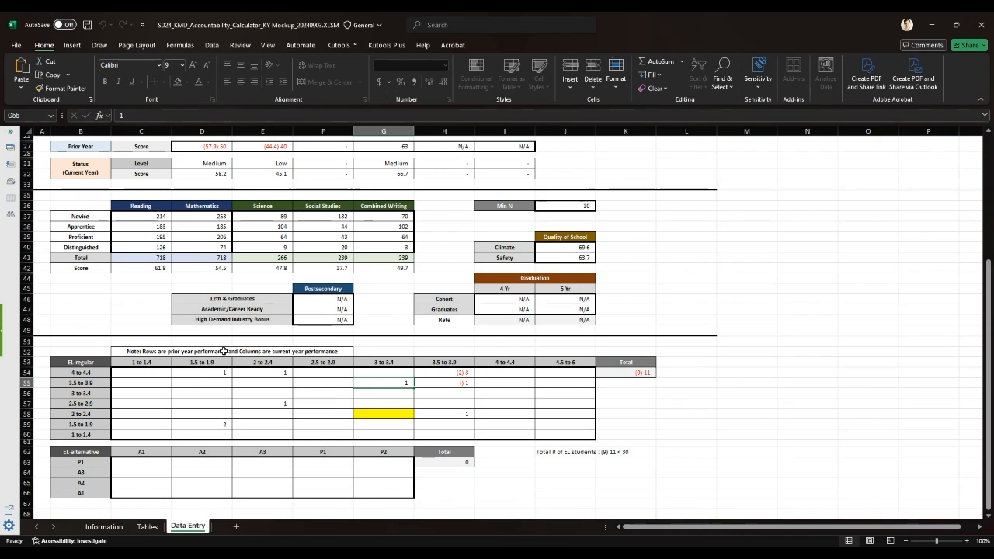
{"action": "mouse_move", "coordinate": [211, 329]}
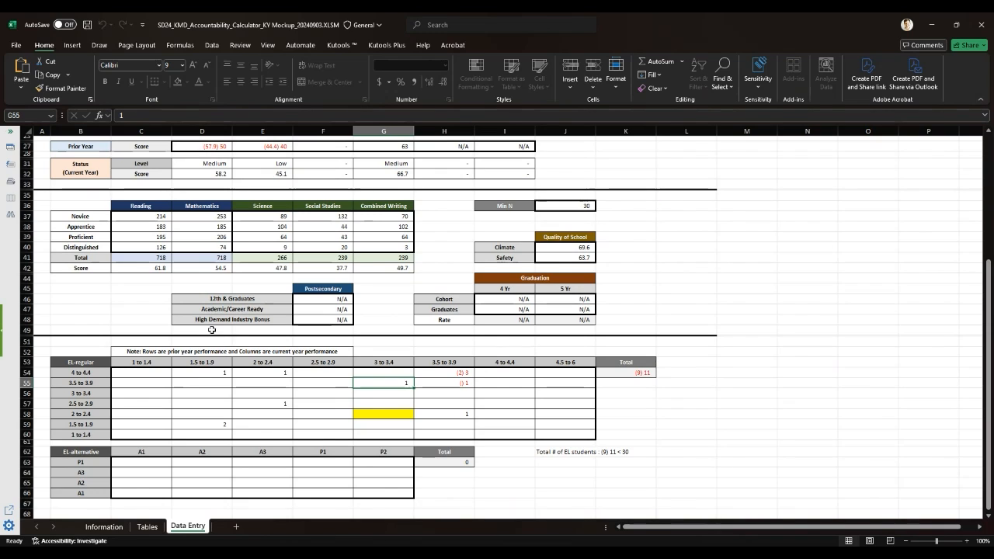
{"action": "mouse_move", "coordinate": [365, 334]}
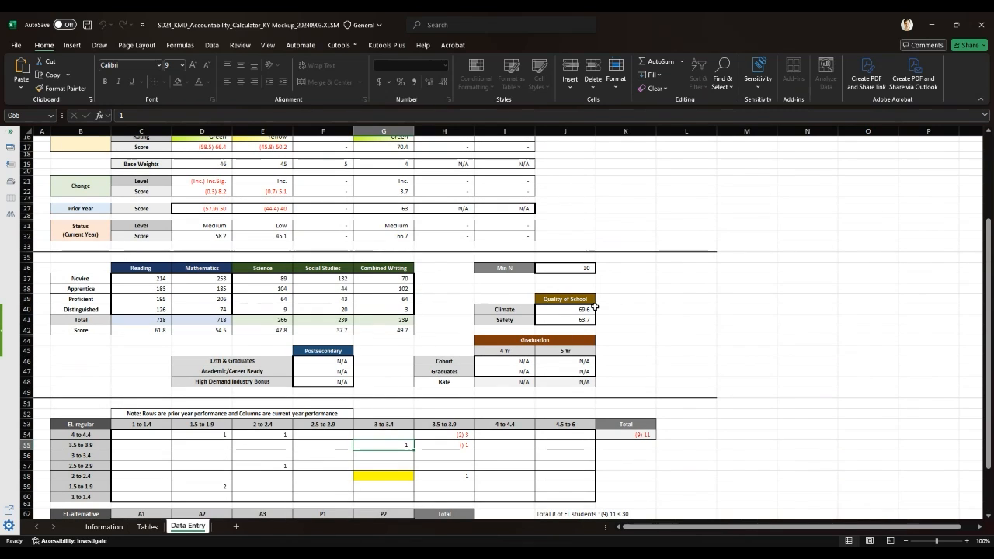
{"action": "left_click", "coordinate": [566, 309]}
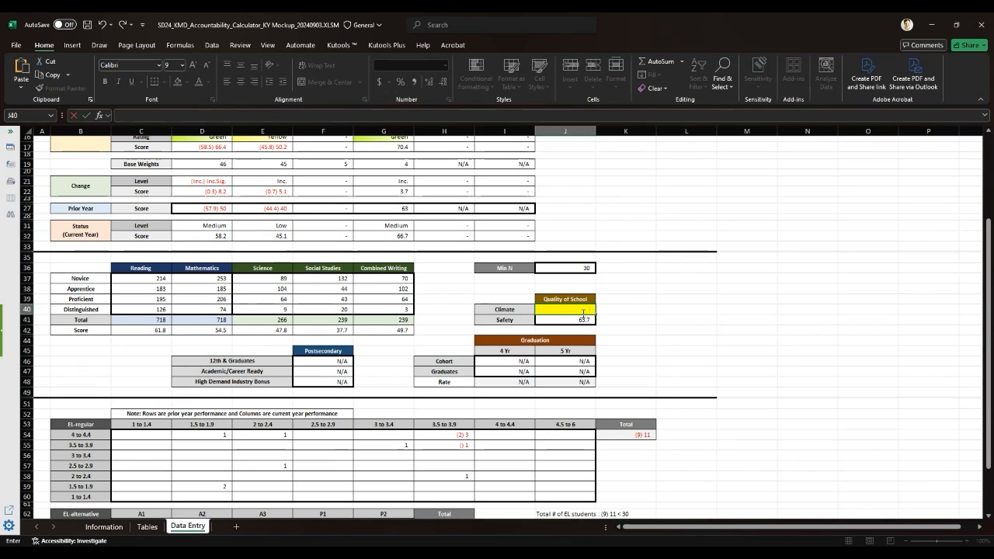
{"action": "type", "text": "80"}
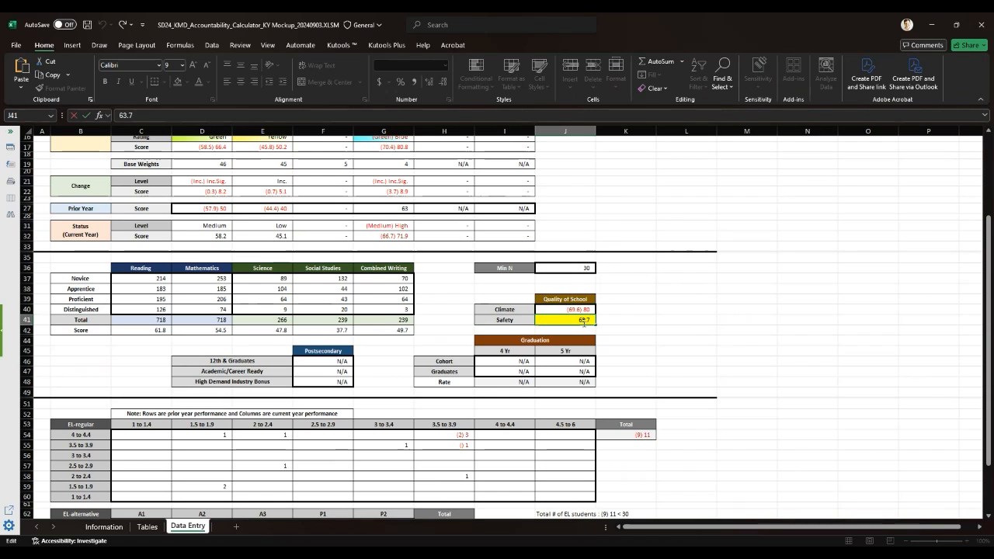
{"action": "type", "text": "75"}
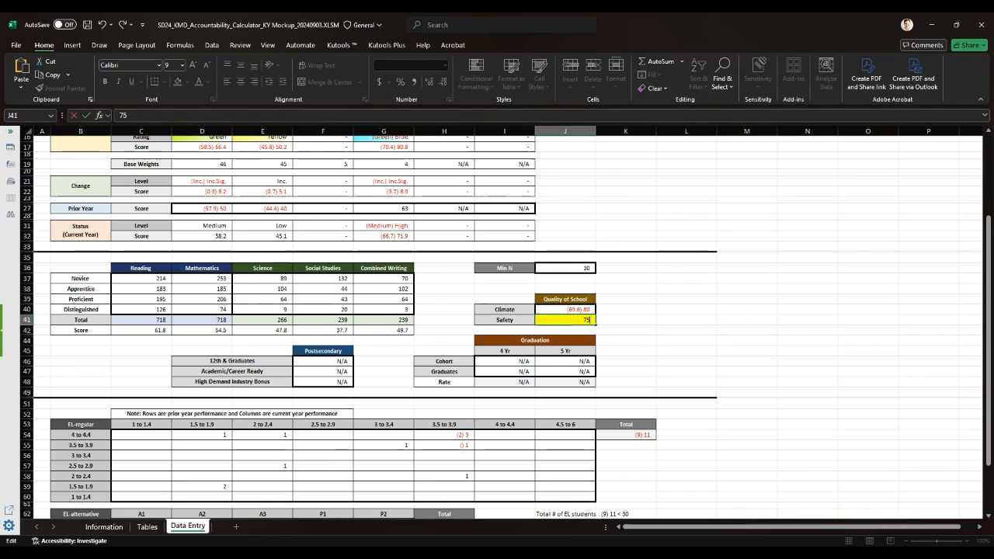
{"action": "left_click", "coordinate": [624, 320]}
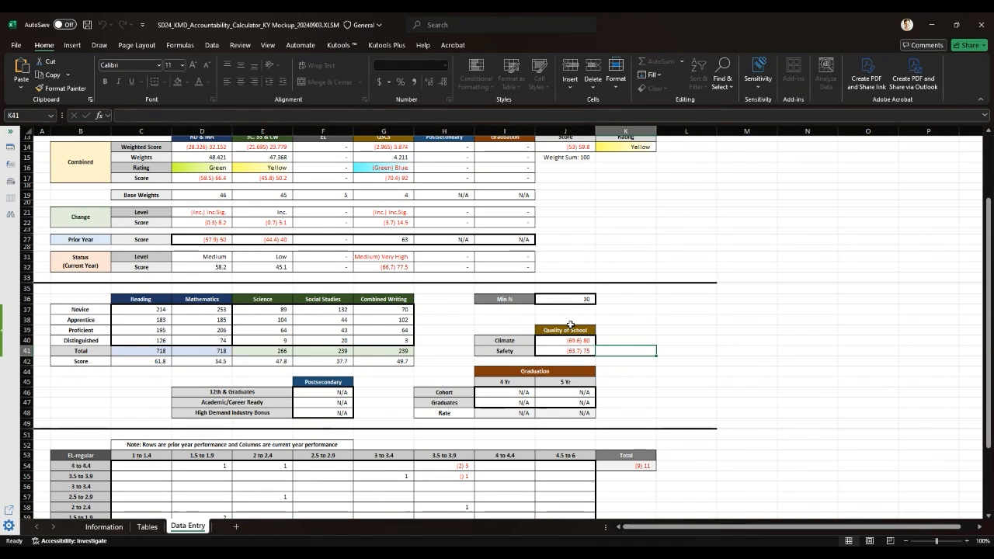
- Begin editing the Science Novice student count in E37 to enter 70
{"action": "scroll", "scroll_direction": "down", "scroll_amount": 3}
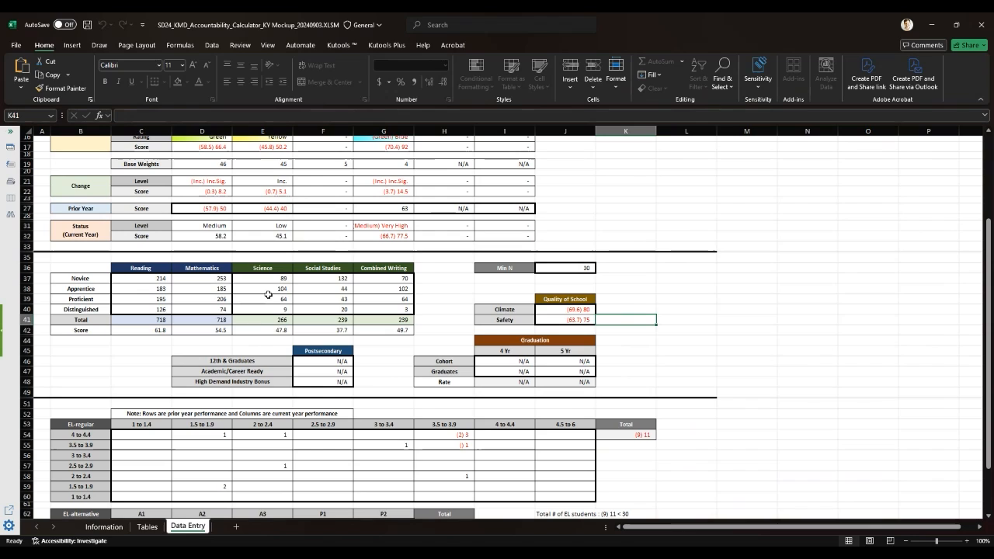
{"action": "double_click", "coordinate": [263, 278]}
{"action": "type", "text": "70"}
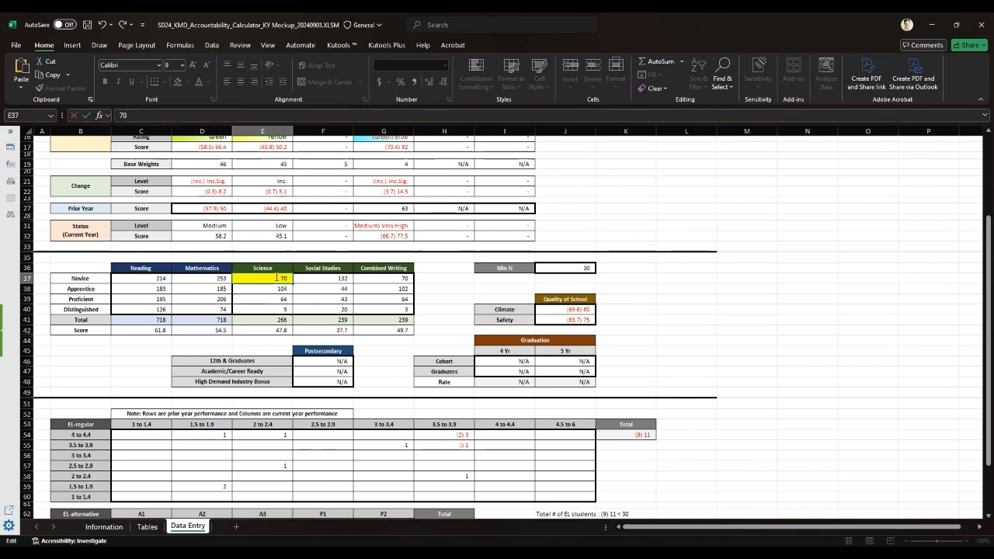
{"action": "mouse_move", "coordinate": [432, 301]}
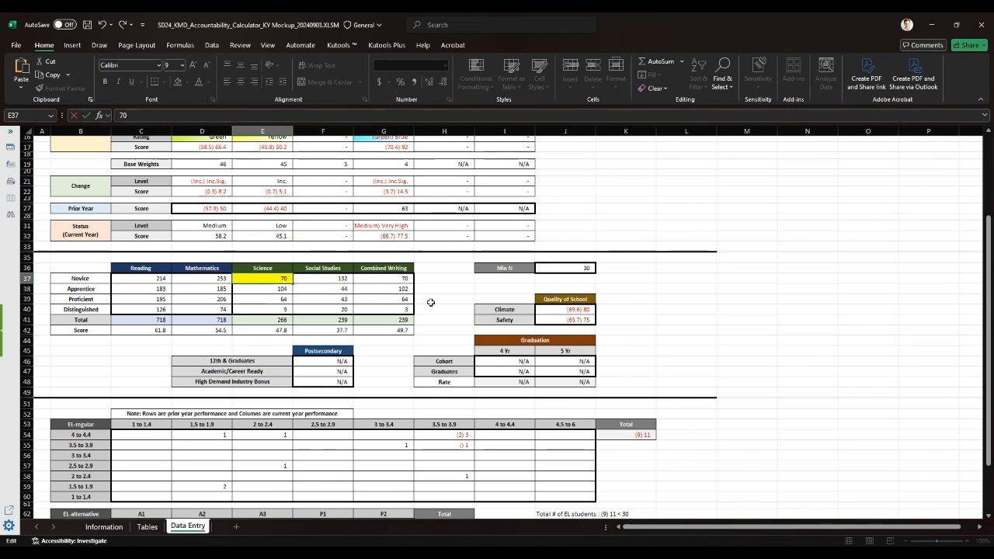